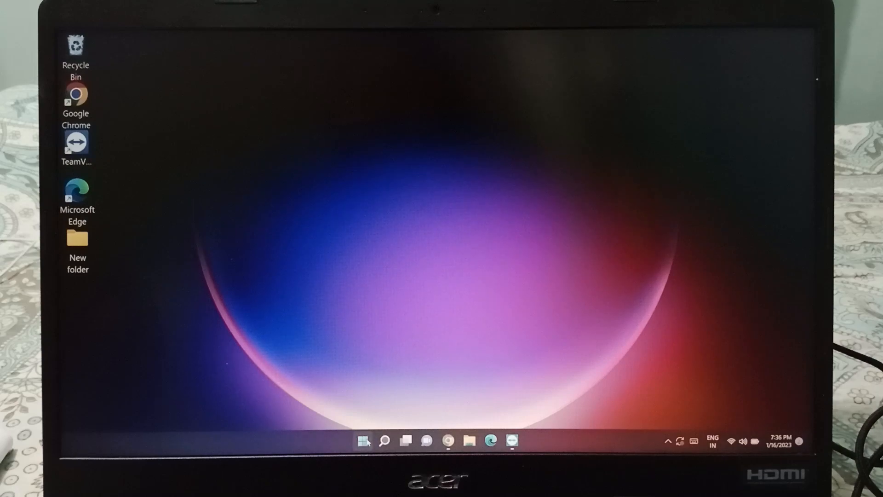
# - Launch Settings from the Start menu's pinned apps to show the System page
pyautogui.click(363, 442)
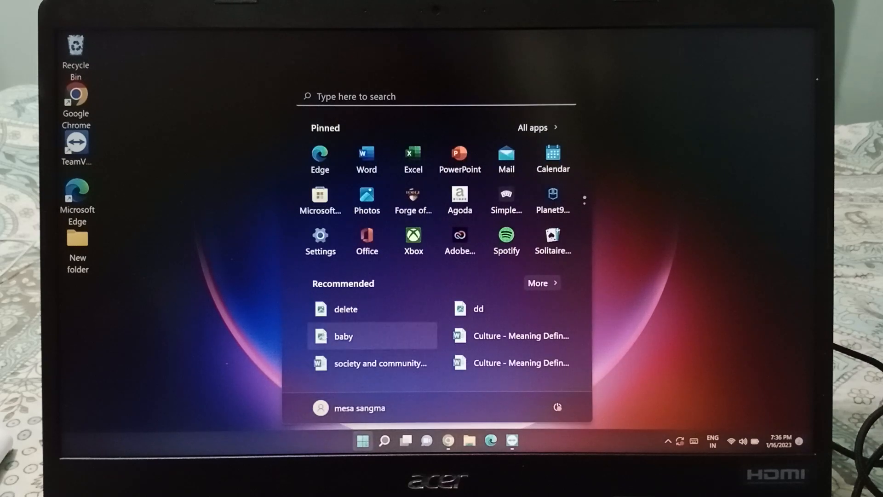
pyautogui.moveTo(366, 241)
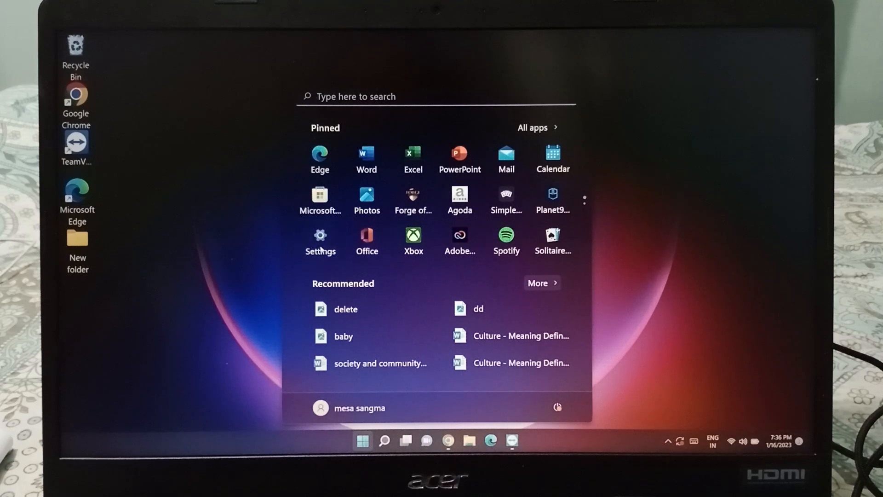
pyautogui.click(320, 237)
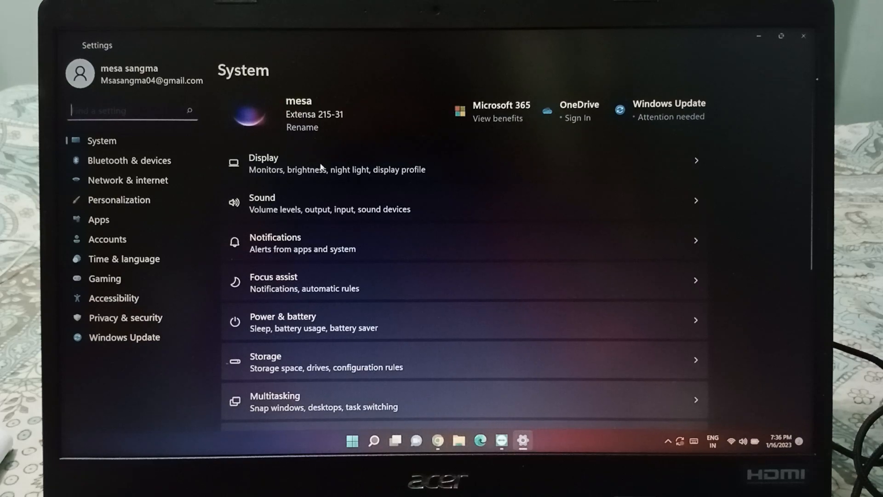
# - On the Display page, try scale 150% and 100%, then return to 125% (Recommended)
pyautogui.click(338, 164)
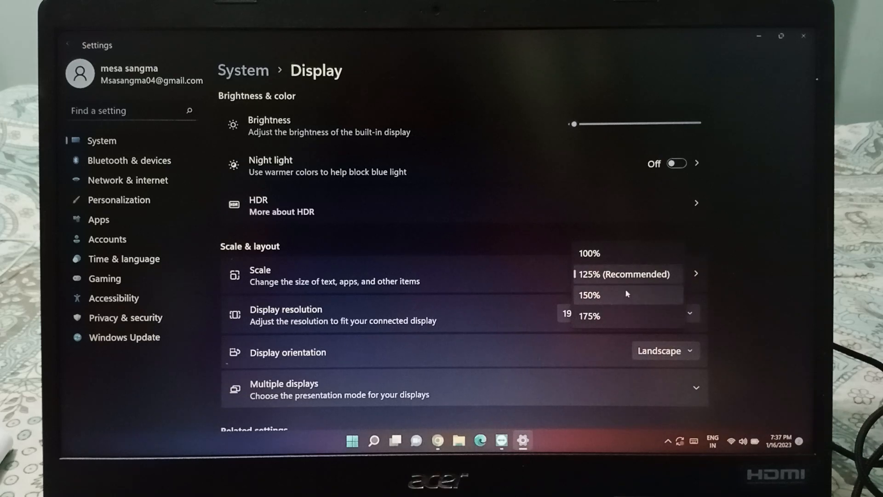
pyautogui.click(589, 294)
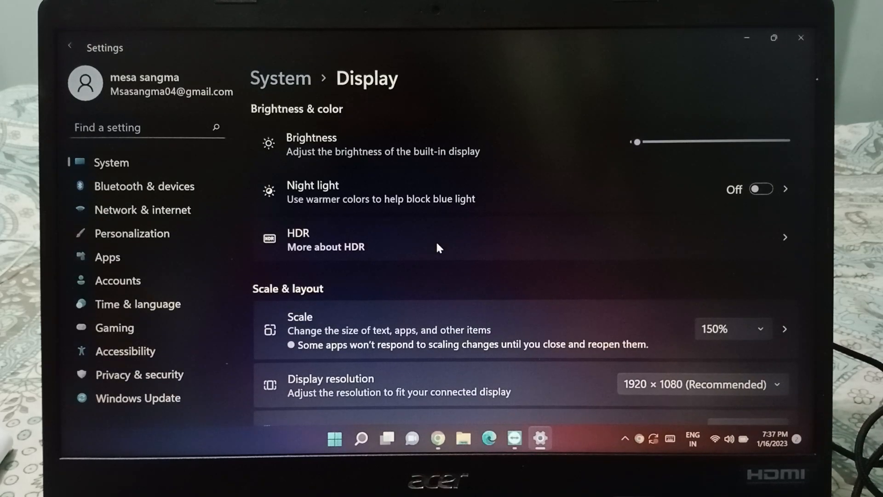
pyautogui.click(733, 329)
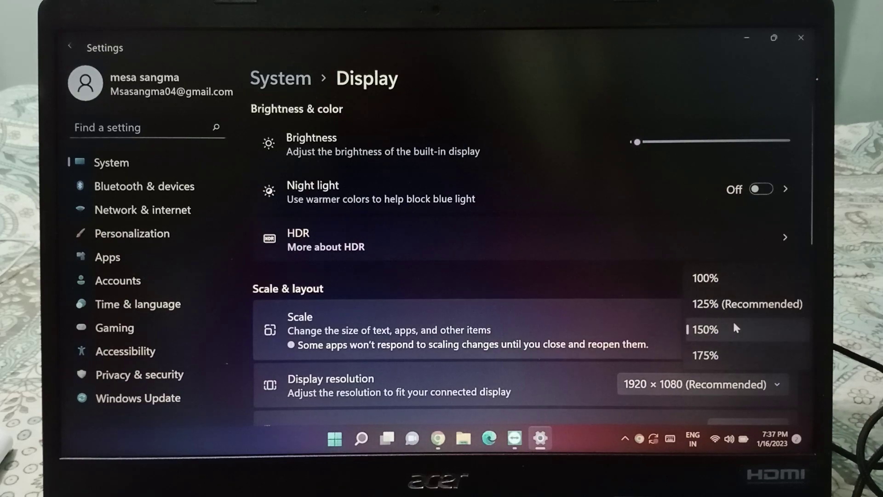
pyautogui.click(705, 278)
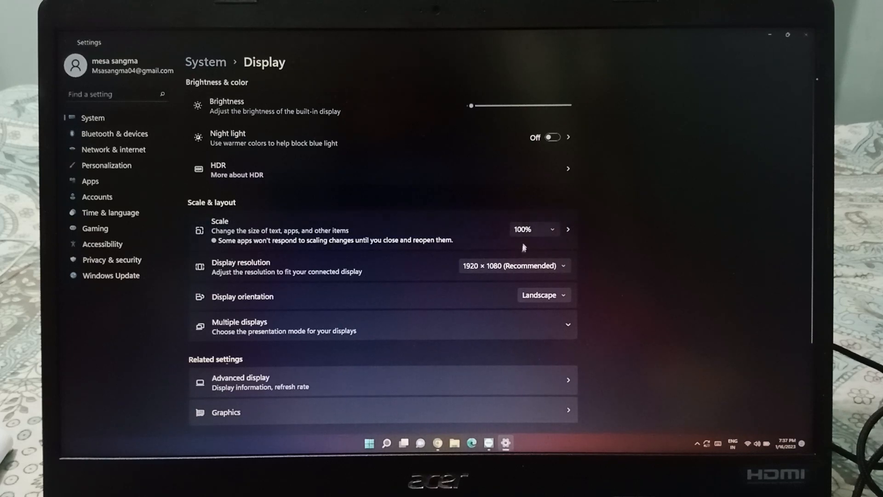
pyautogui.click(533, 229)
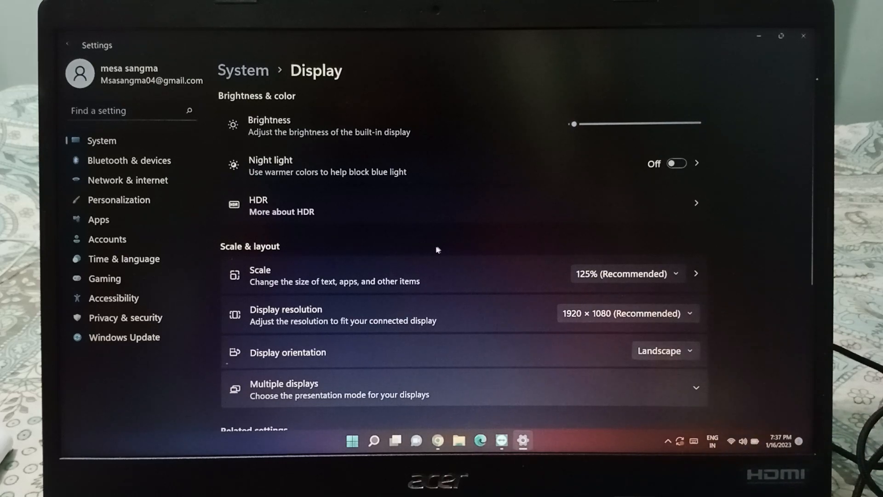
# - Go through Custom scaling to the Accessibility Text size page with its slider
pyautogui.click(694, 273)
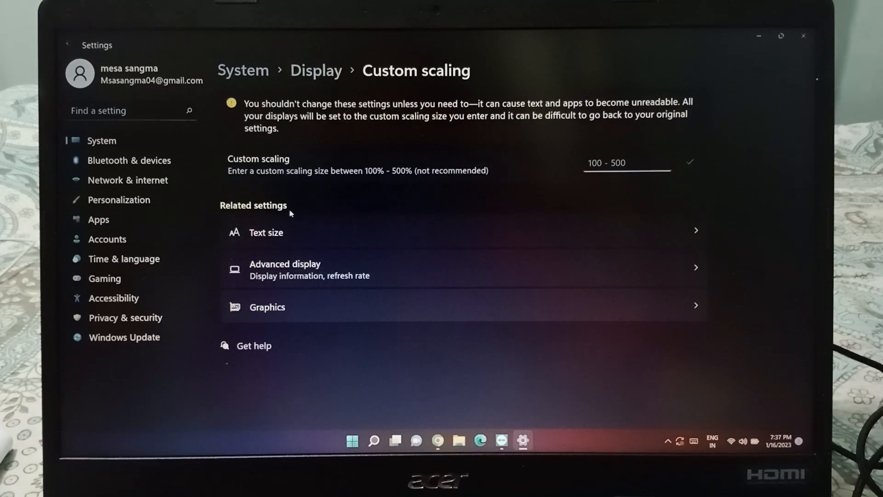
pyautogui.click(266, 231)
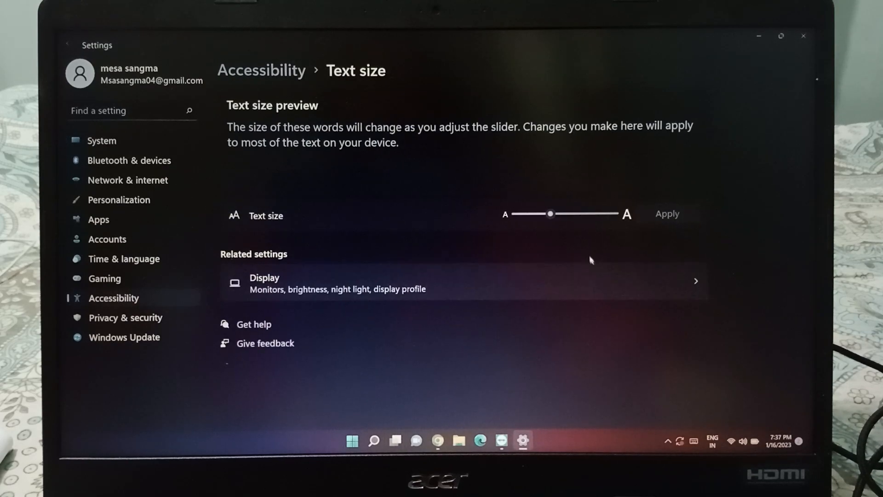
pyautogui.moveTo(527, 226)
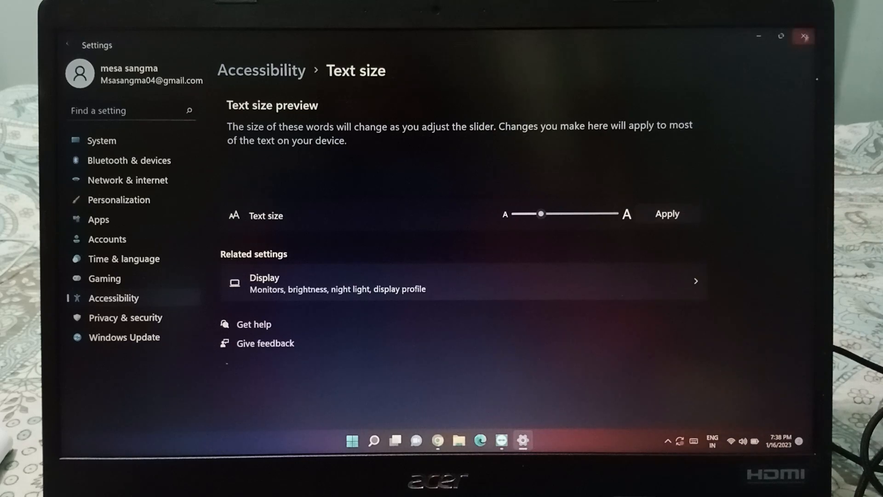
# - Close the Settings window, leaving the desktop showing
pyautogui.click(802, 36)
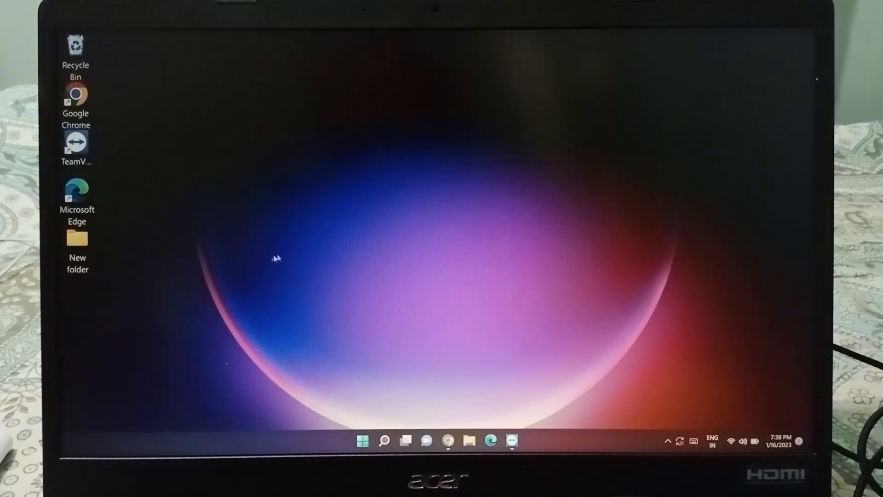
pyautogui.moveTo(451, 303)
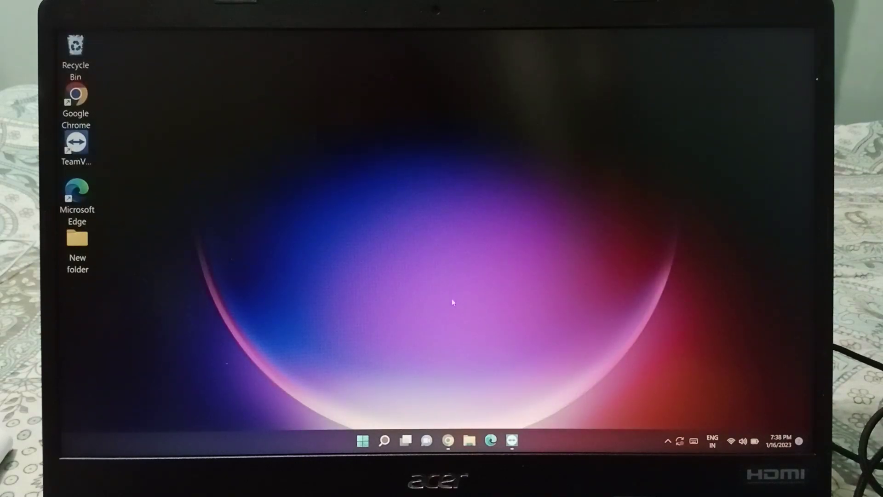
pyautogui.moveTo(454, 297)
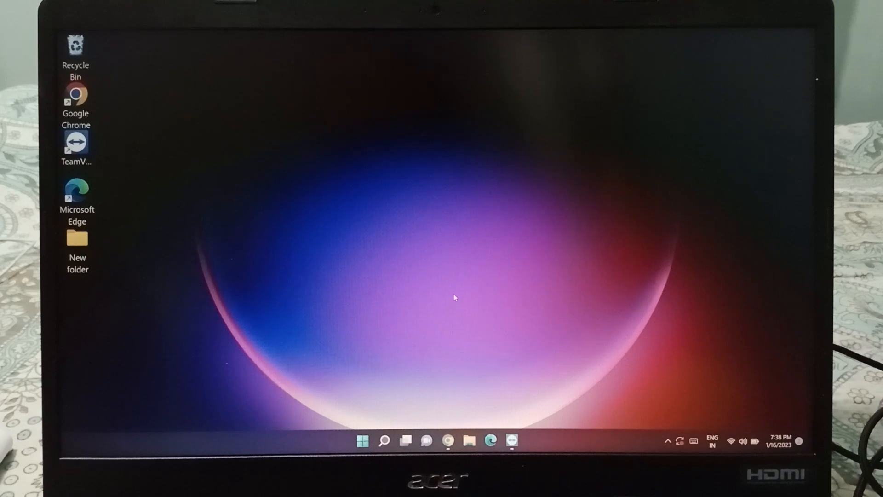